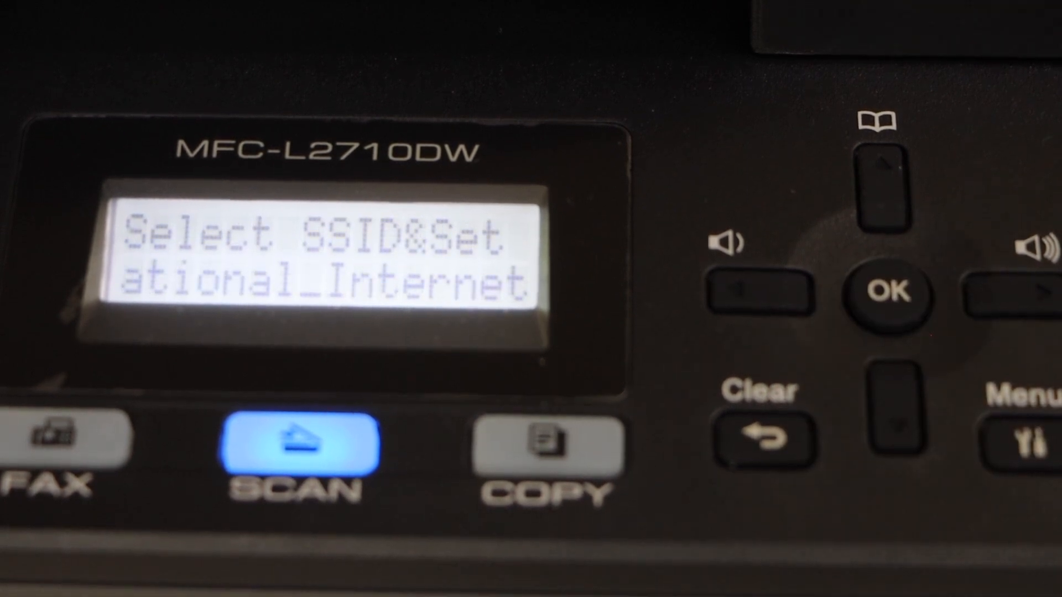
Step: Select your wireless network (SSID) on the printer's Select SSID&Set screen
left_click(887, 294)
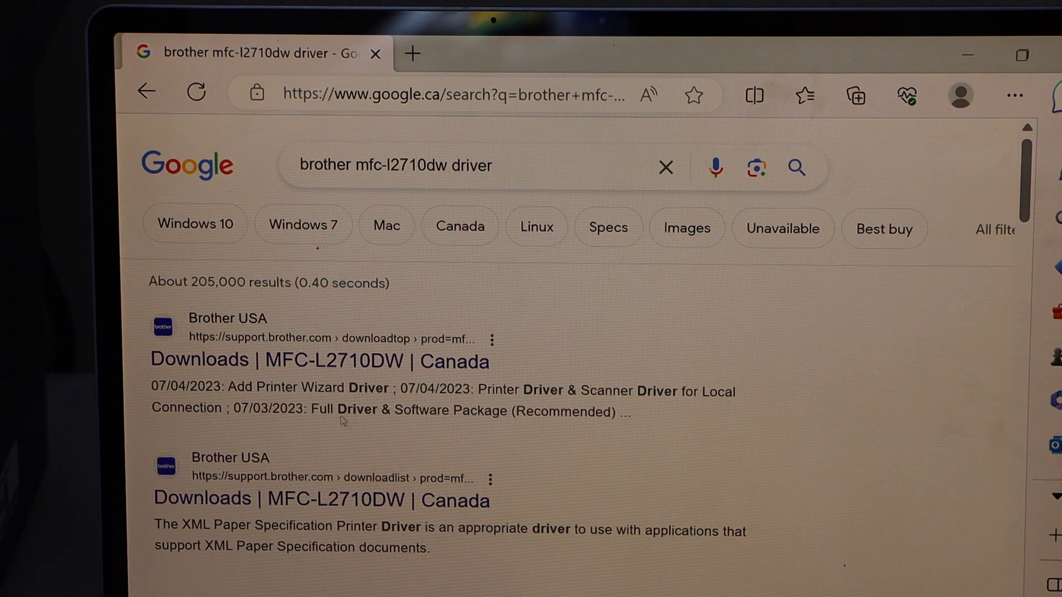
mouse_move(337, 361)
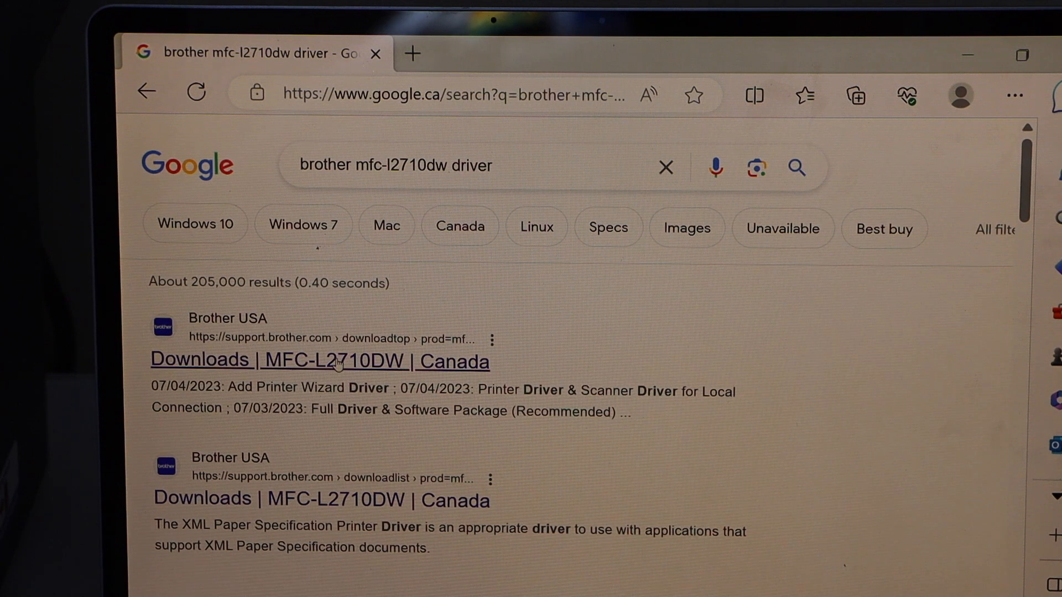
Step: Open the 'Downloads | MFC-L2710DW | Canada' result from the Google search
left_click(331, 361)
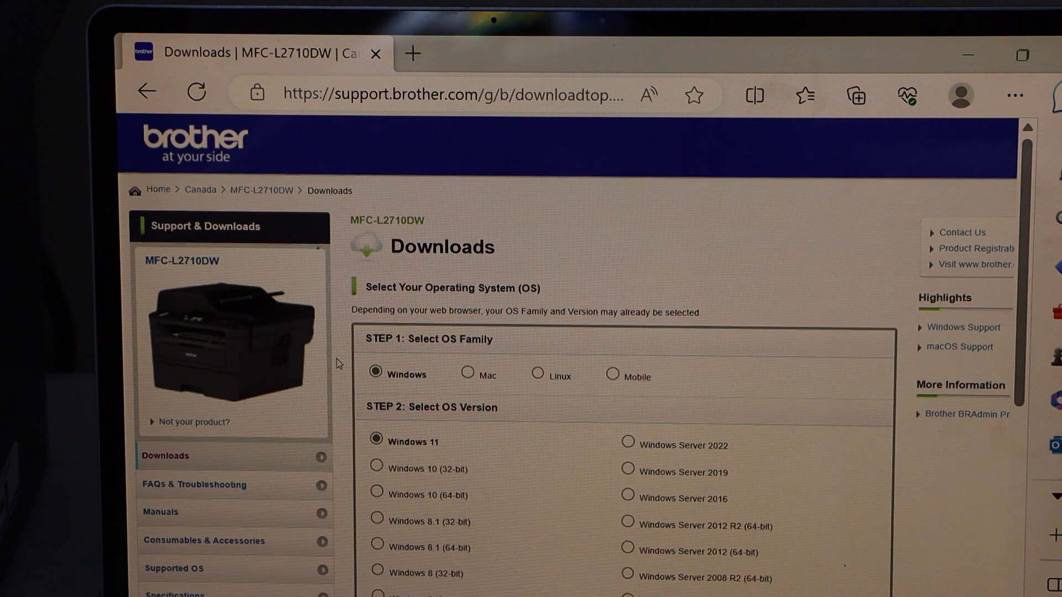
Step: Set the download operating system to Windows 10 (64-bit) and confirm
scroll("down", 3)
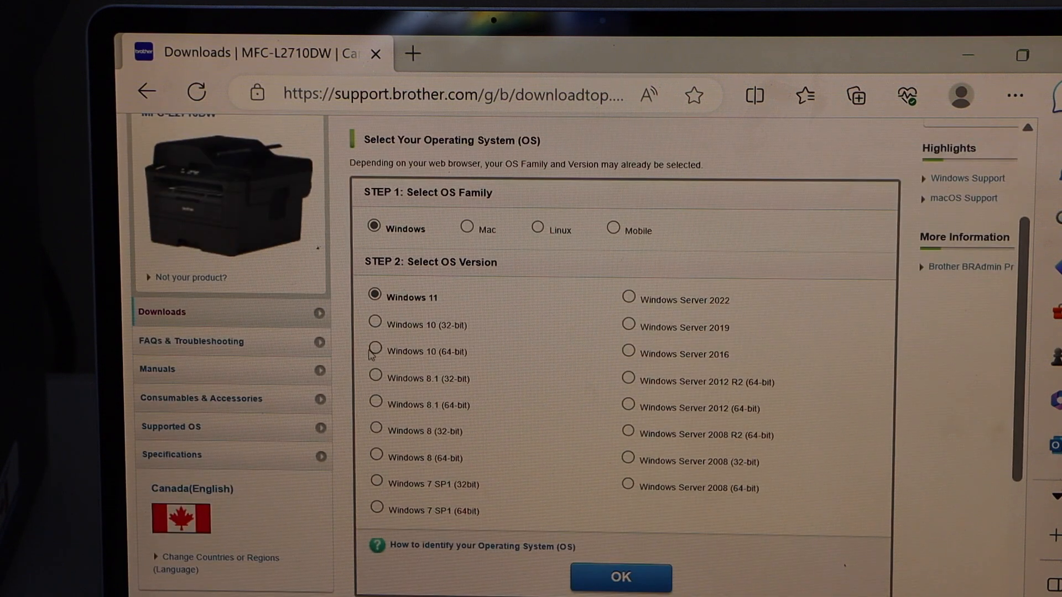
left_click(375, 351)
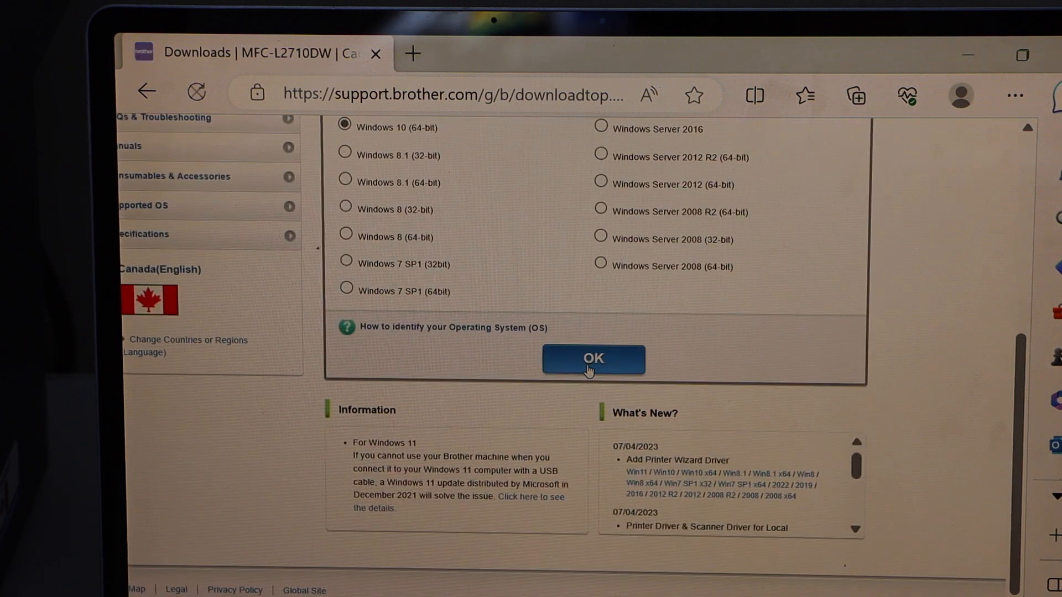
left_click(594, 360)
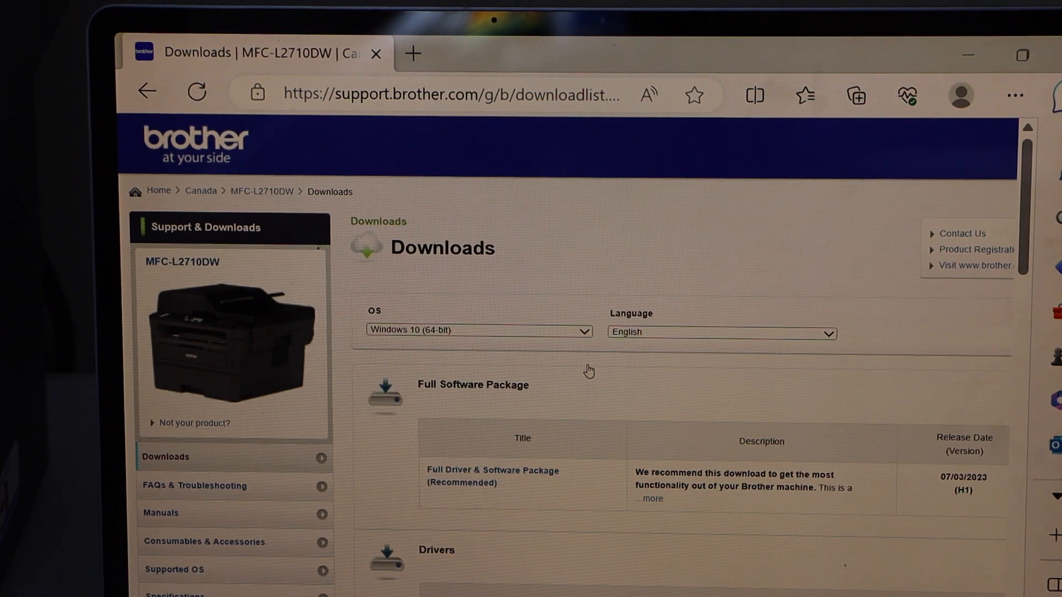
Step: Download the Full Driver & Software Package after agreeing to the EULA
scroll("down", 3)
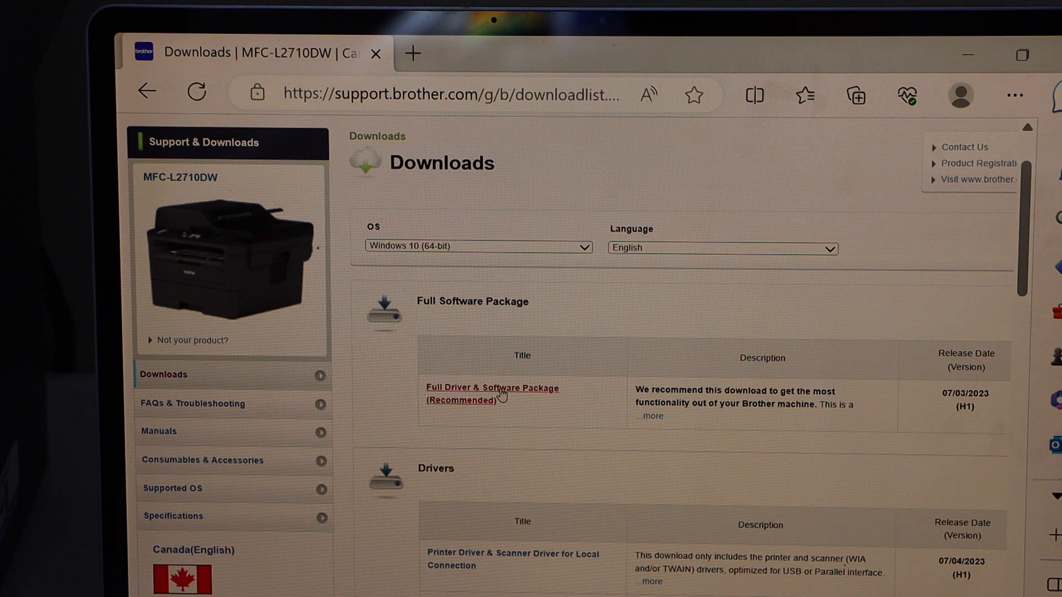
left_click(492, 387)
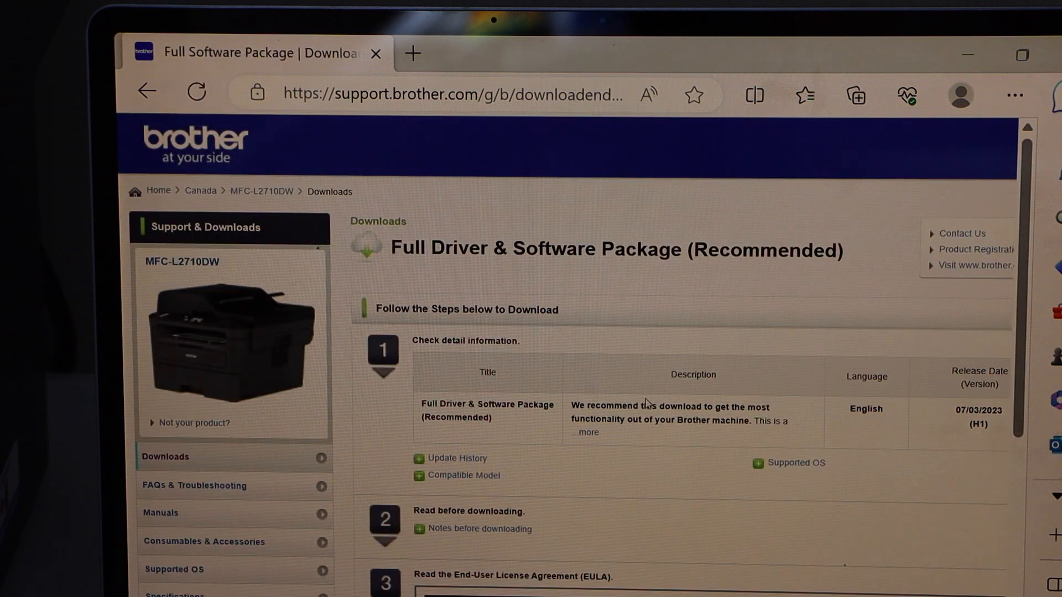
scroll("down", 3)
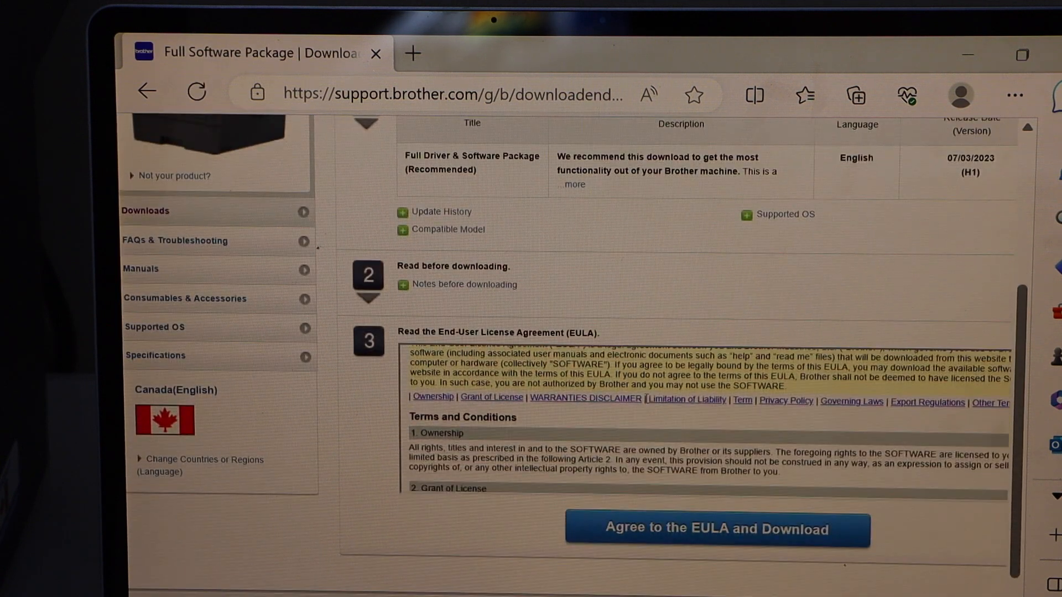
mouse_move(660, 546)
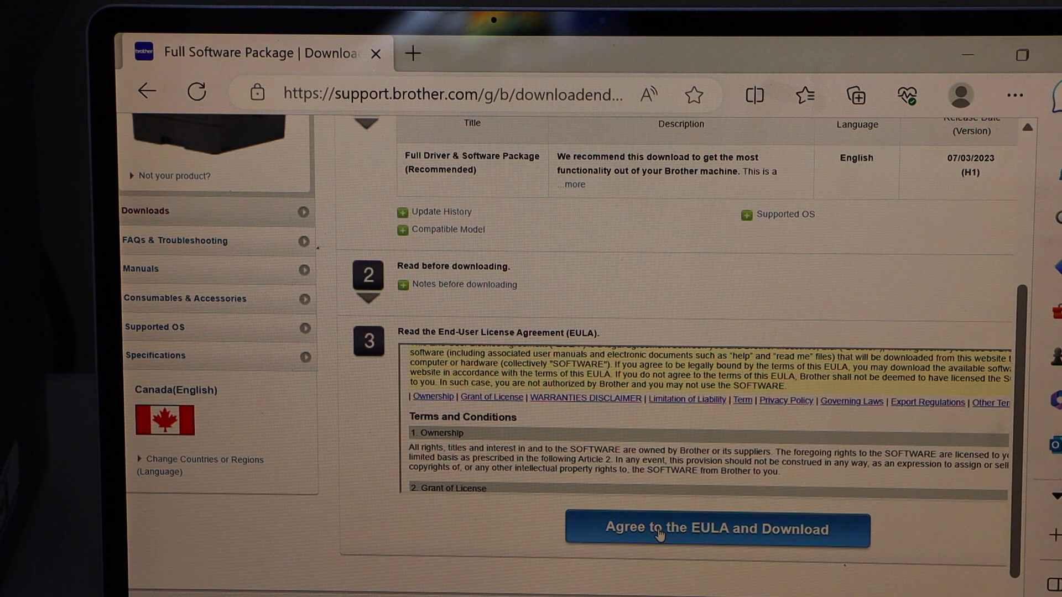
left_click(718, 530)
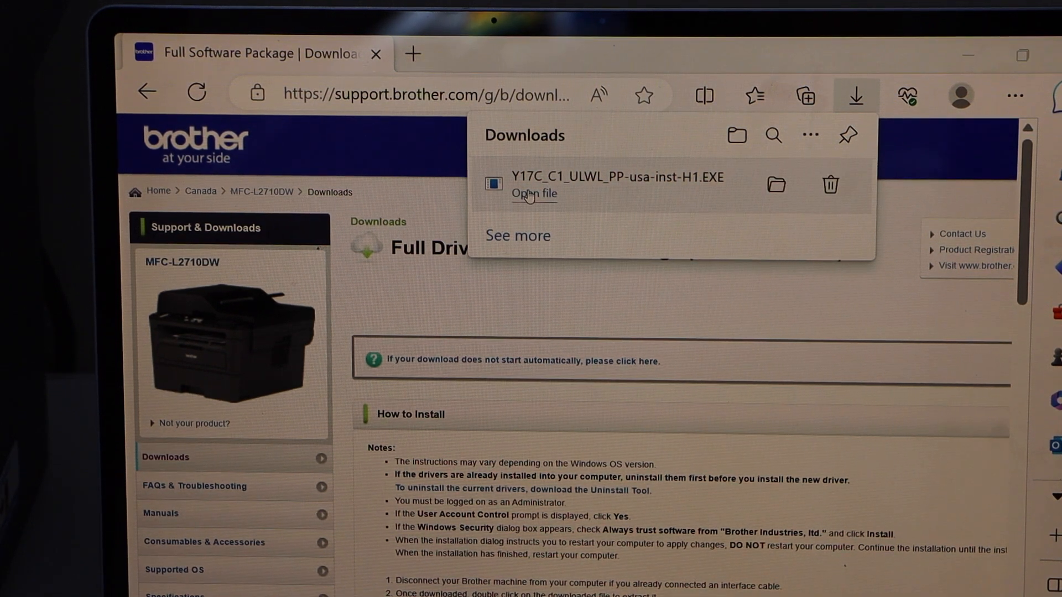
Step: Launch the downloaded installer and accept the licence agreement
left_click(534, 194)
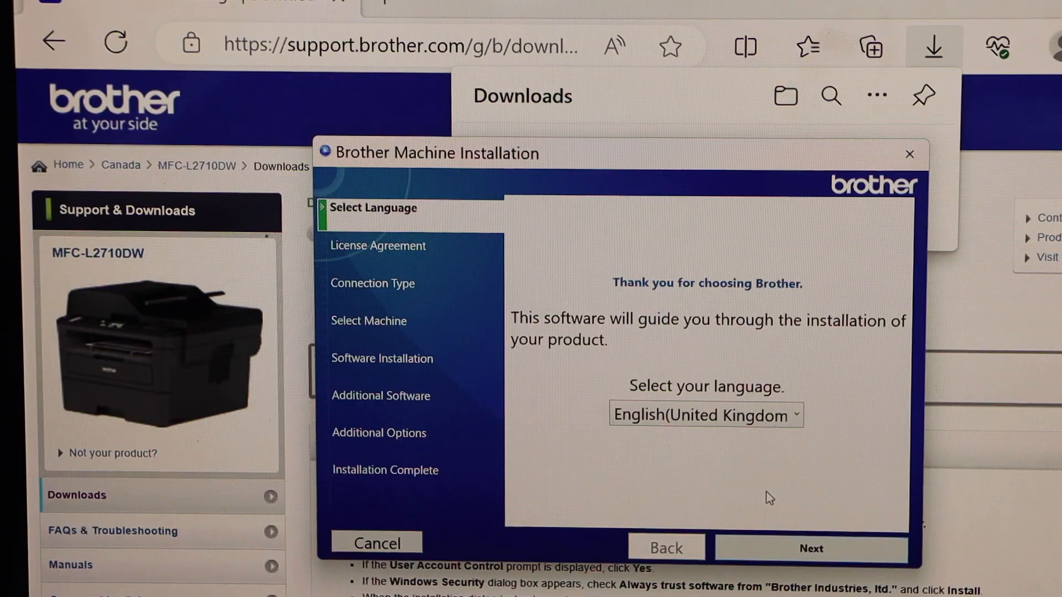
mouse_move(683, 461)
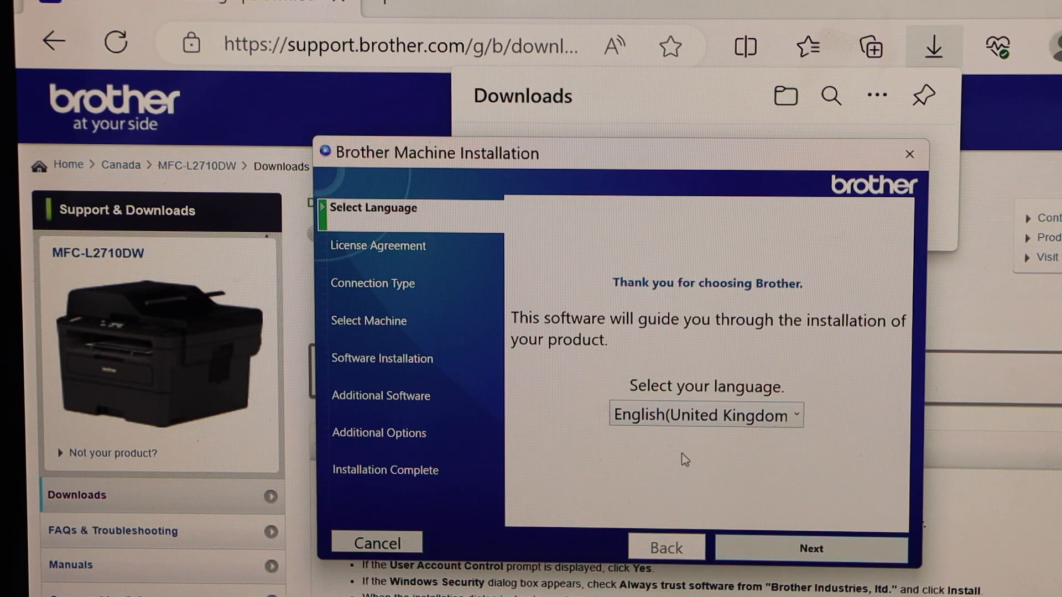
left_click(810, 548)
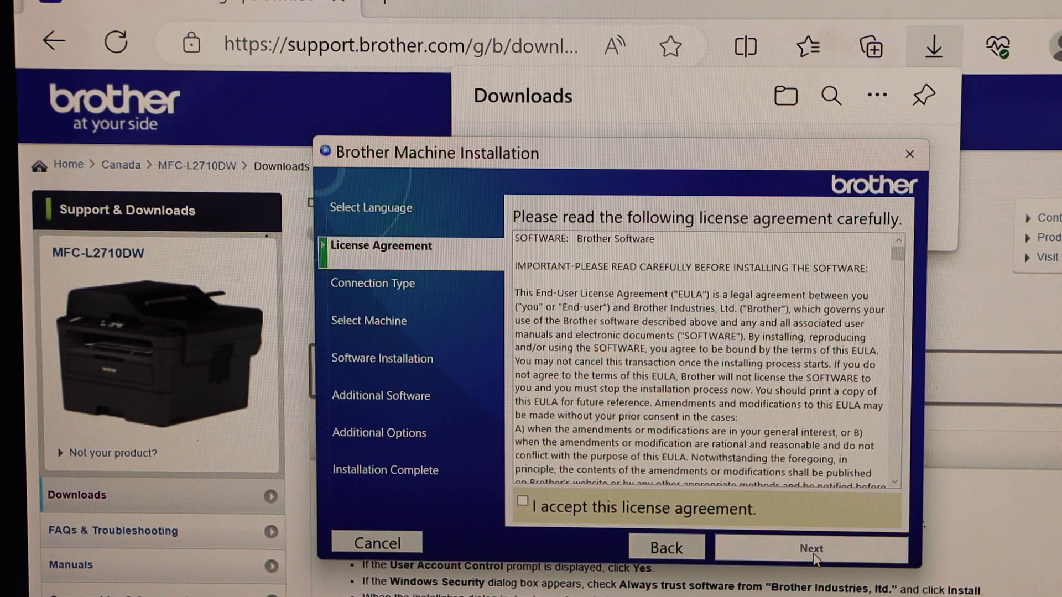
left_click(523, 518)
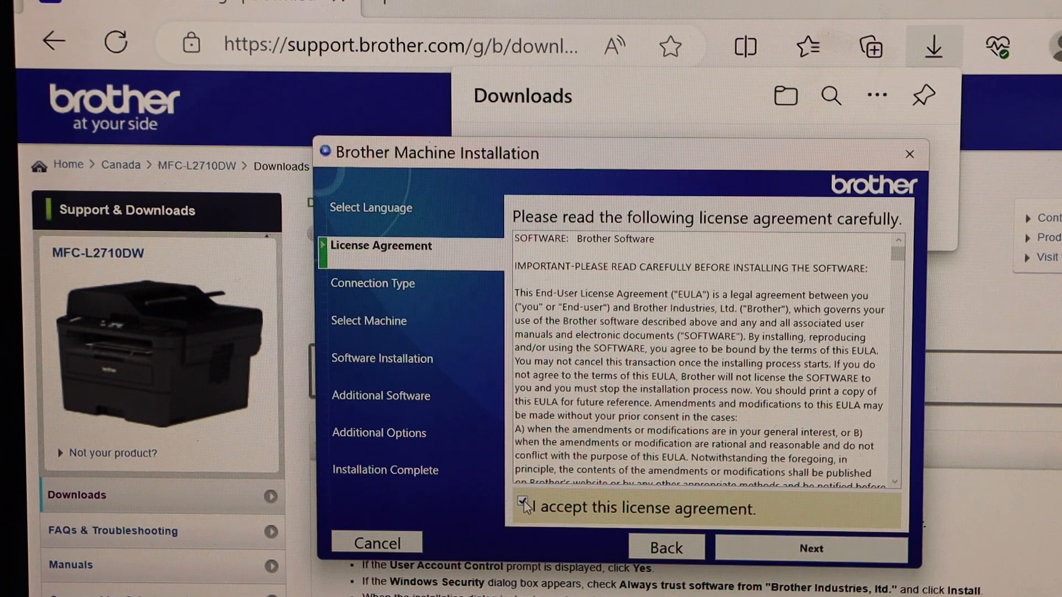
left_click(811, 549)
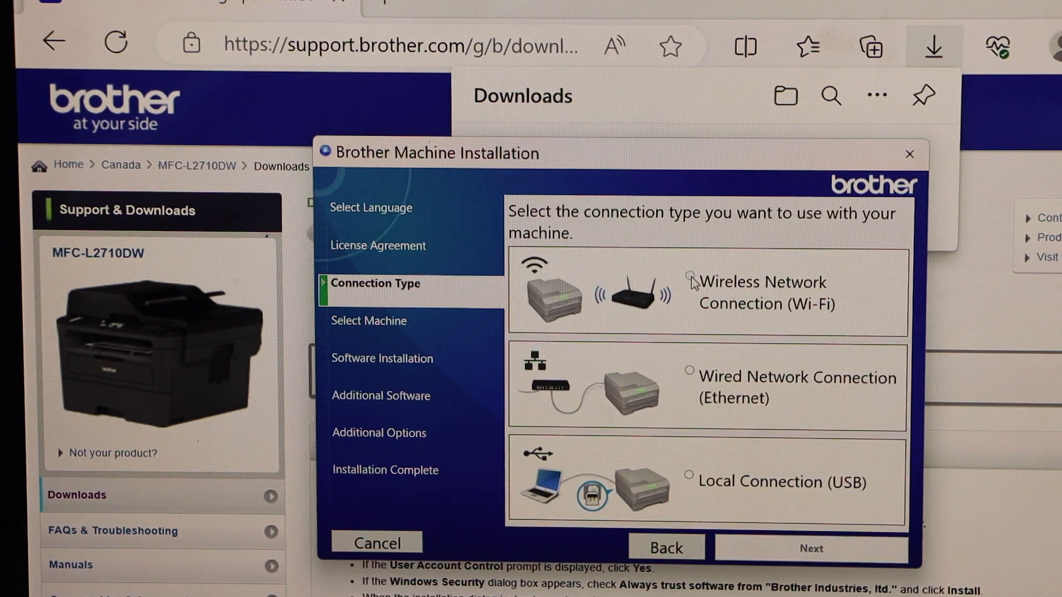
Step: Choose Wireless Network Connection and the detected MFC-L2710DW
left_click(690, 279)
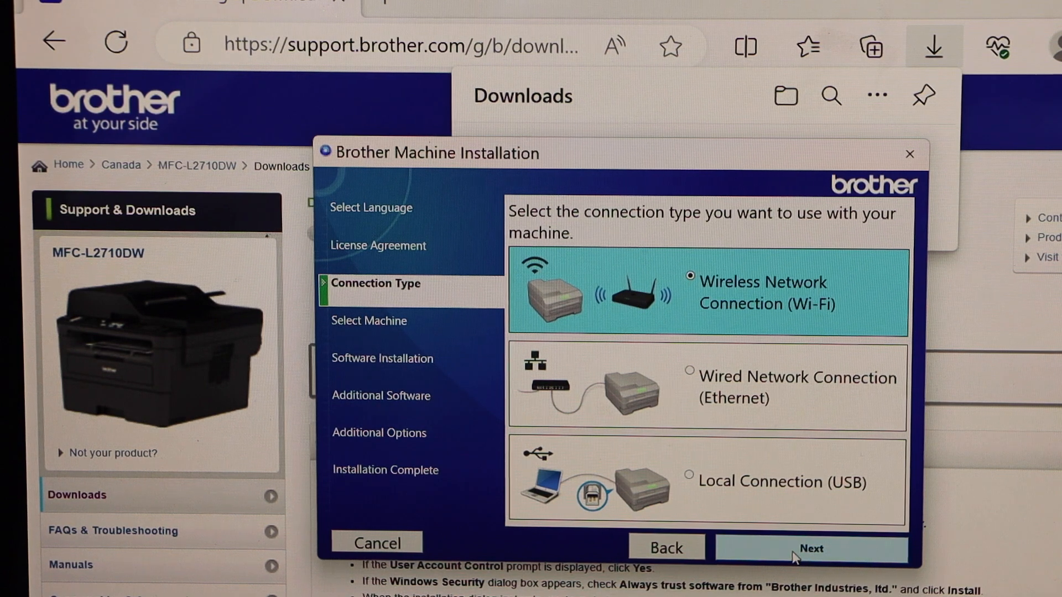
left_click(811, 548)
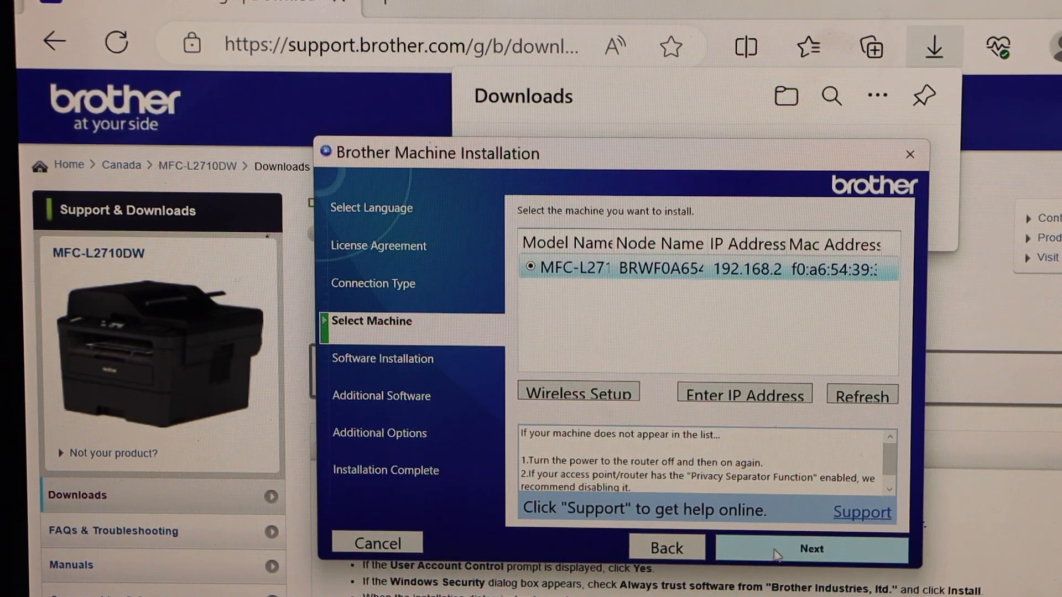
left_click(810, 549)
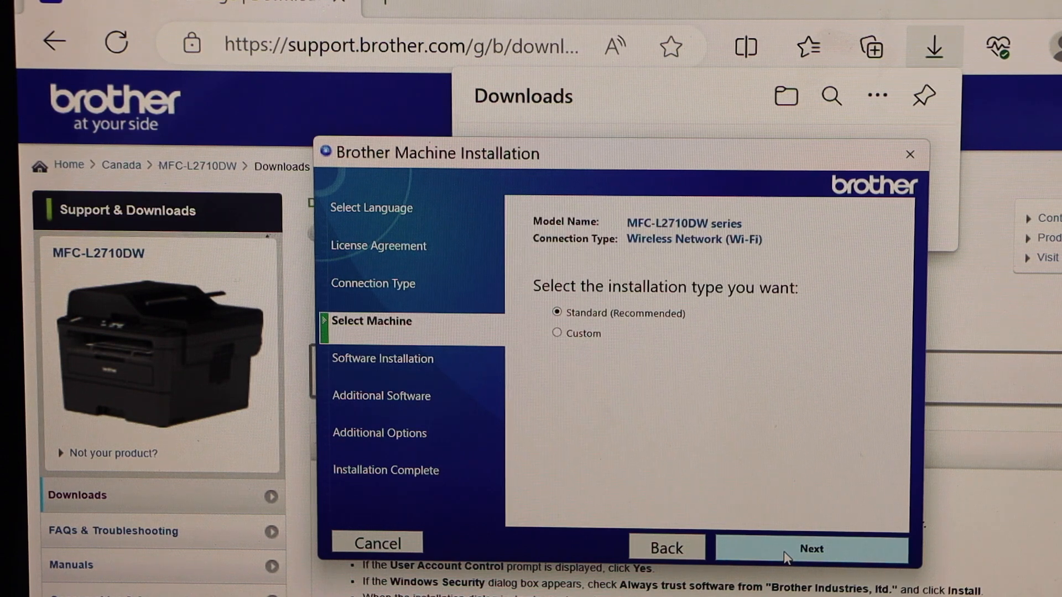
Step: Run the Standard installation with PaperPort added, then finish to launch iPrint&Scan
left_click(811, 548)
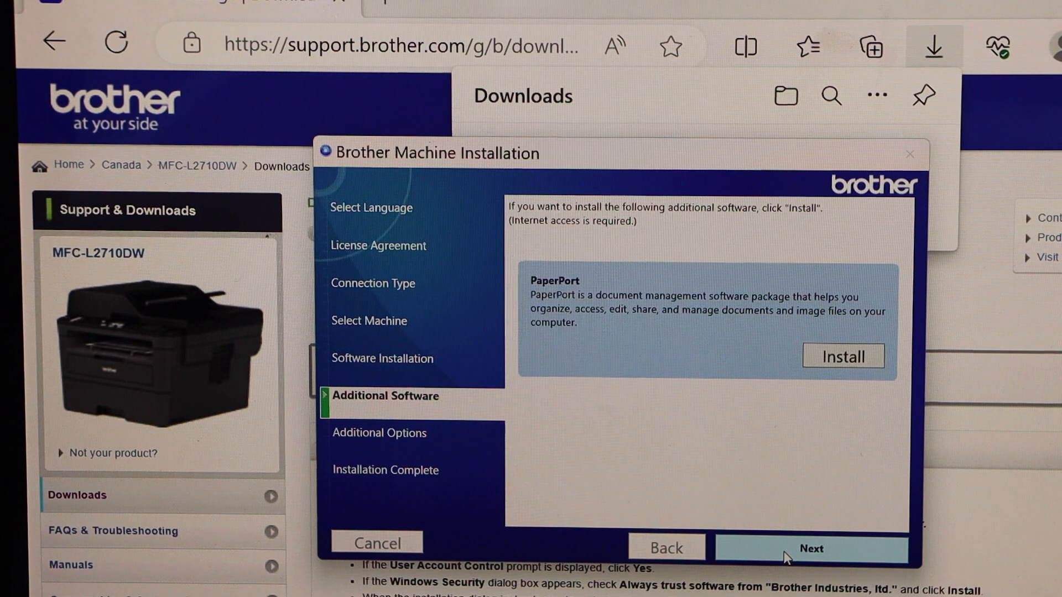
mouse_move(787, 377)
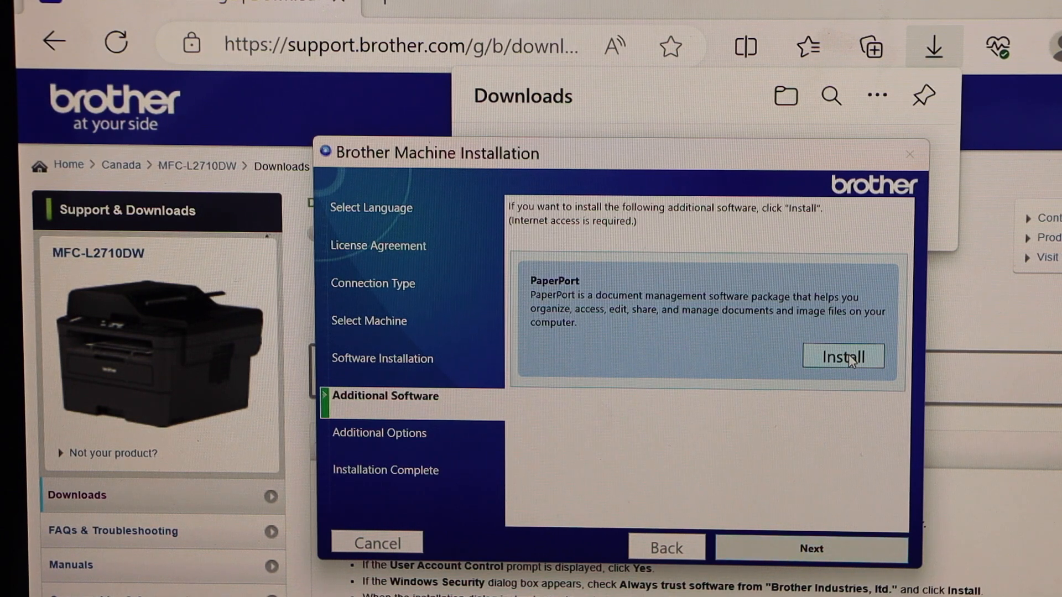
left_click(843, 356)
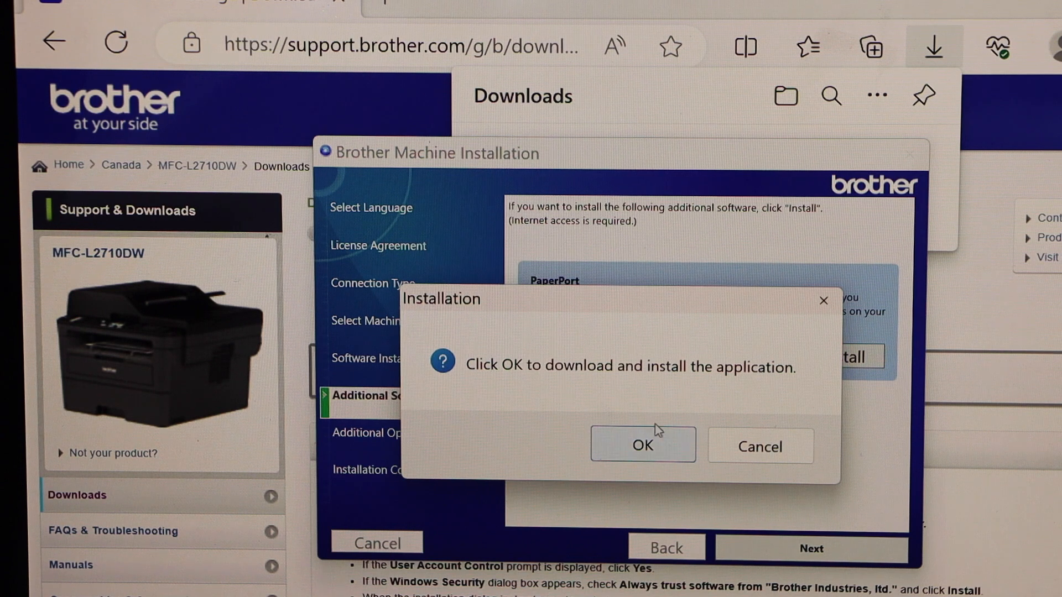
mouse_move(792, 379)
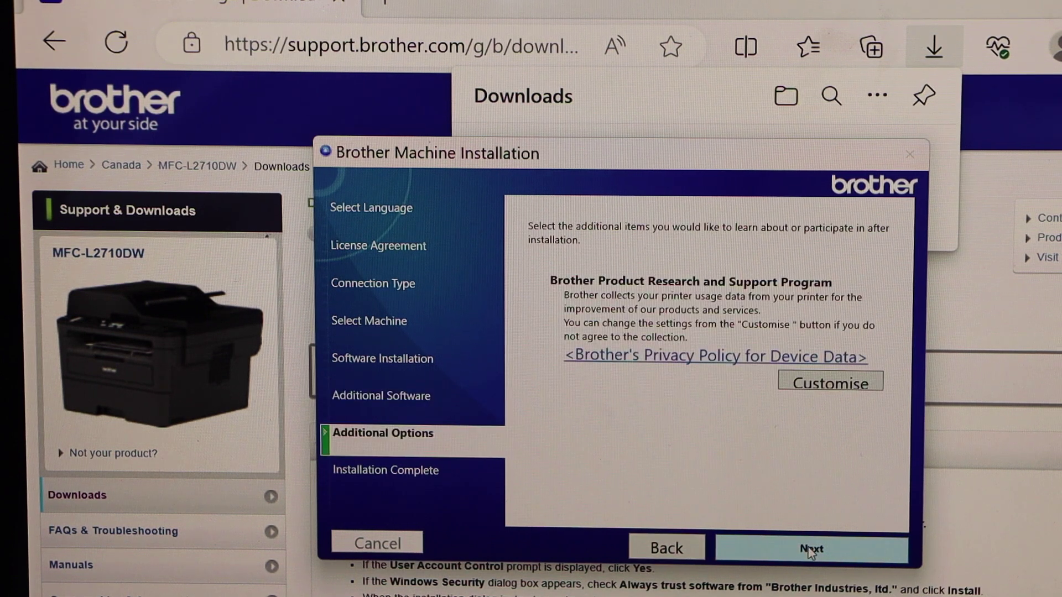
left_click(811, 548)
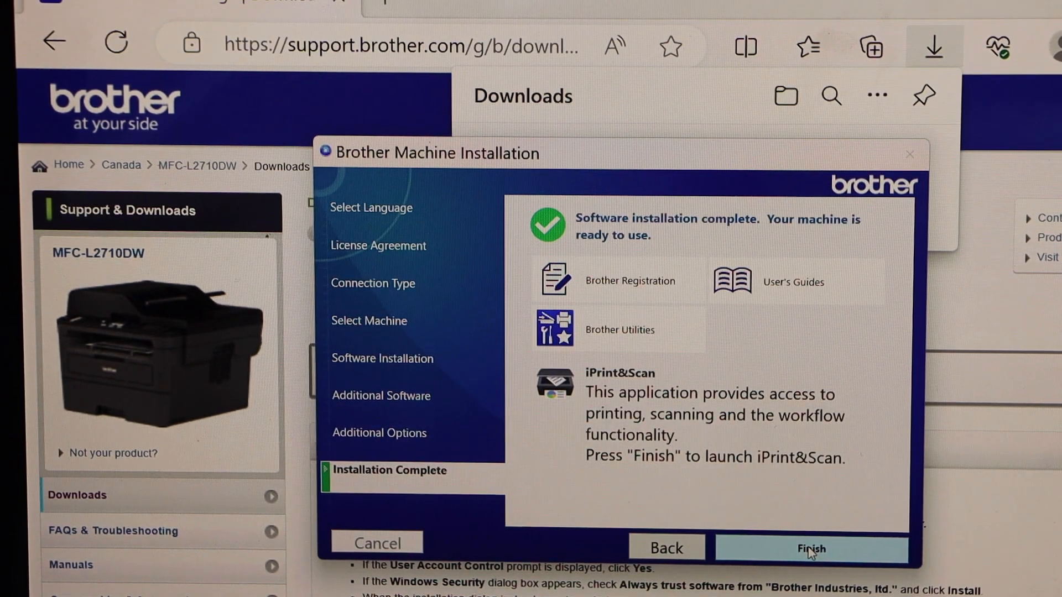
left_click(812, 548)
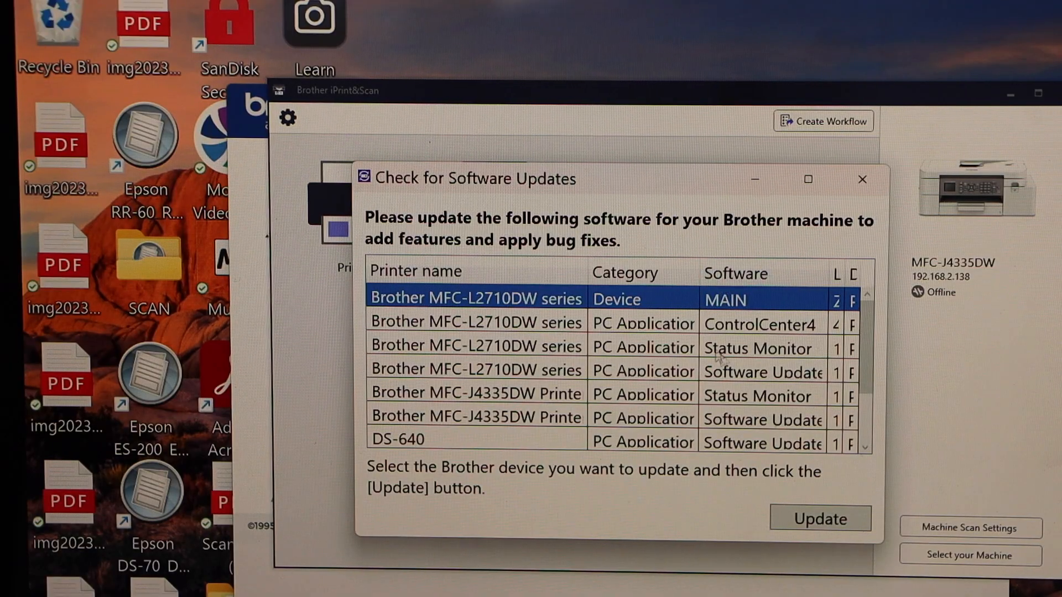
mouse_move(759, 396)
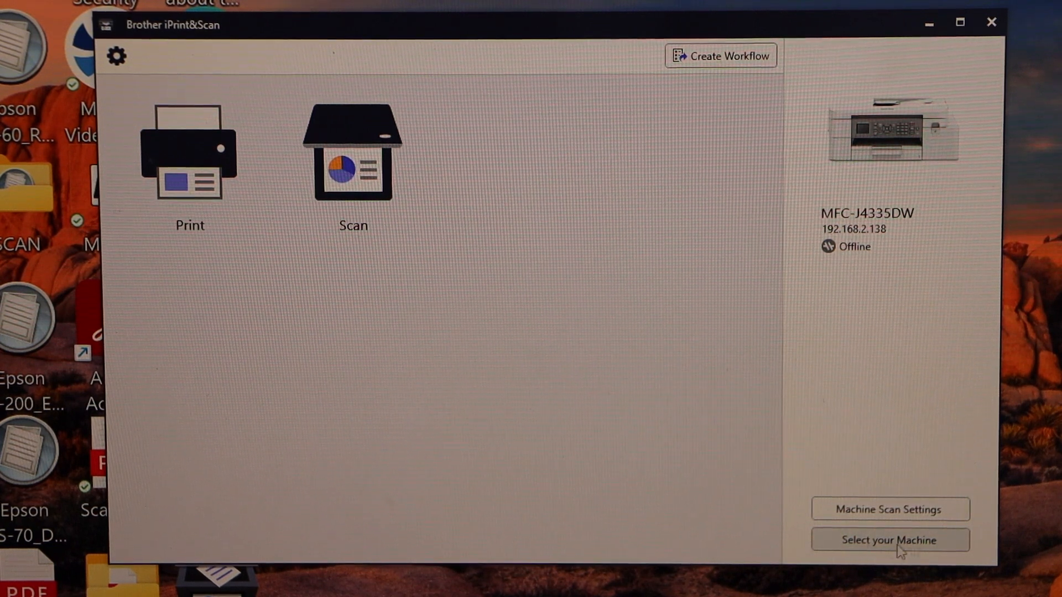
Step: Select the networked MFC-L2710DW series as iPrint&Scan's machine and confirm
left_click(893, 541)
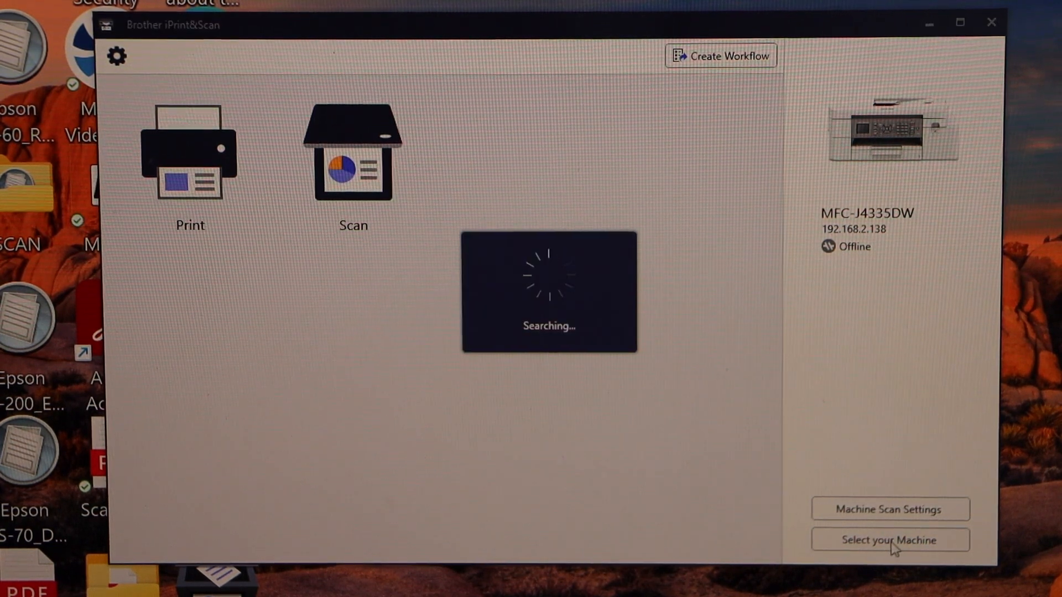
left_click(890, 540)
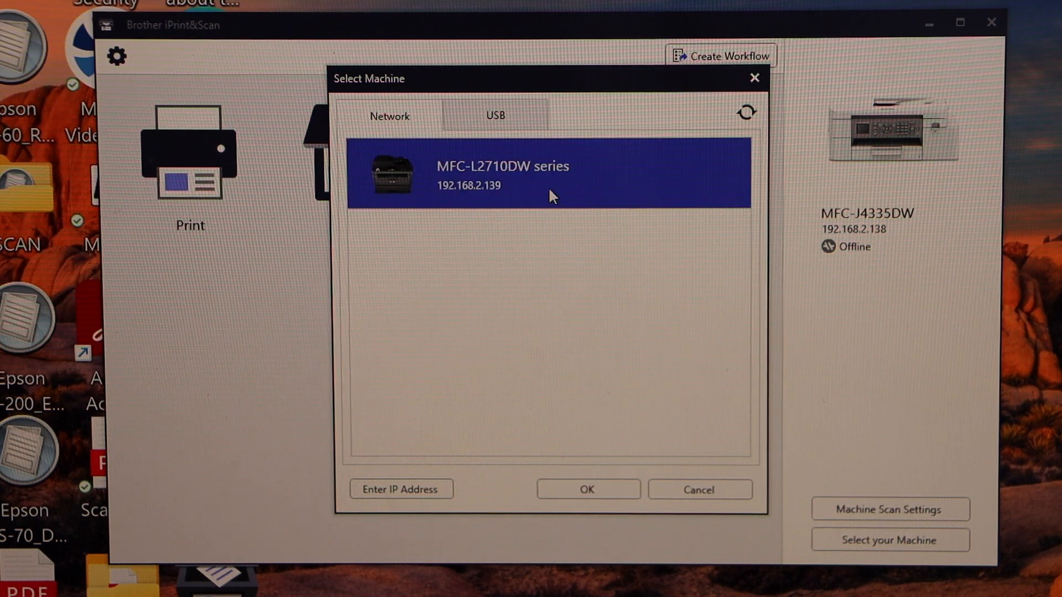
left_click(588, 489)
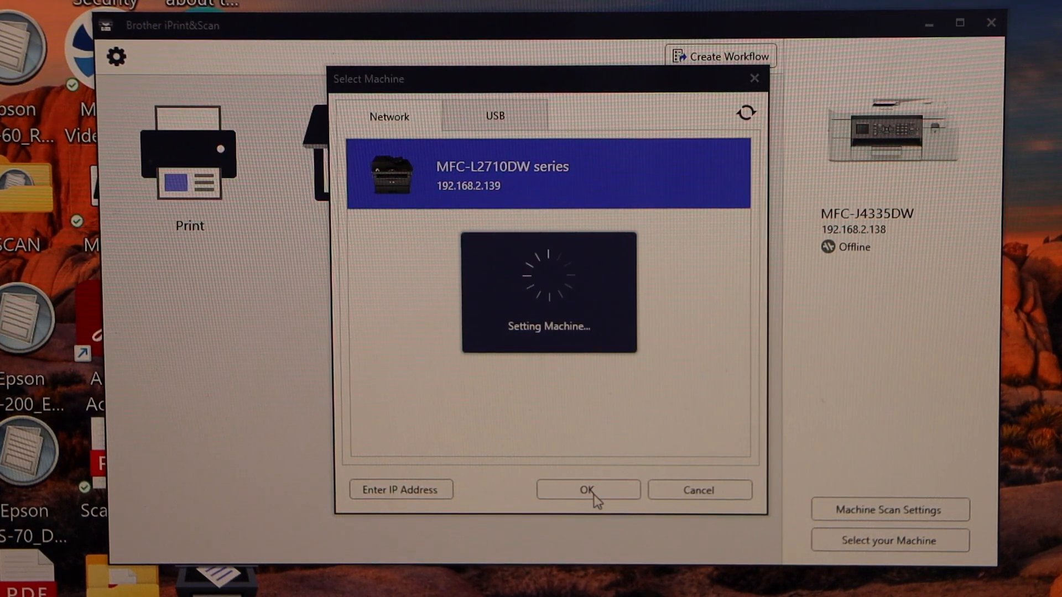
left_click(588, 490)
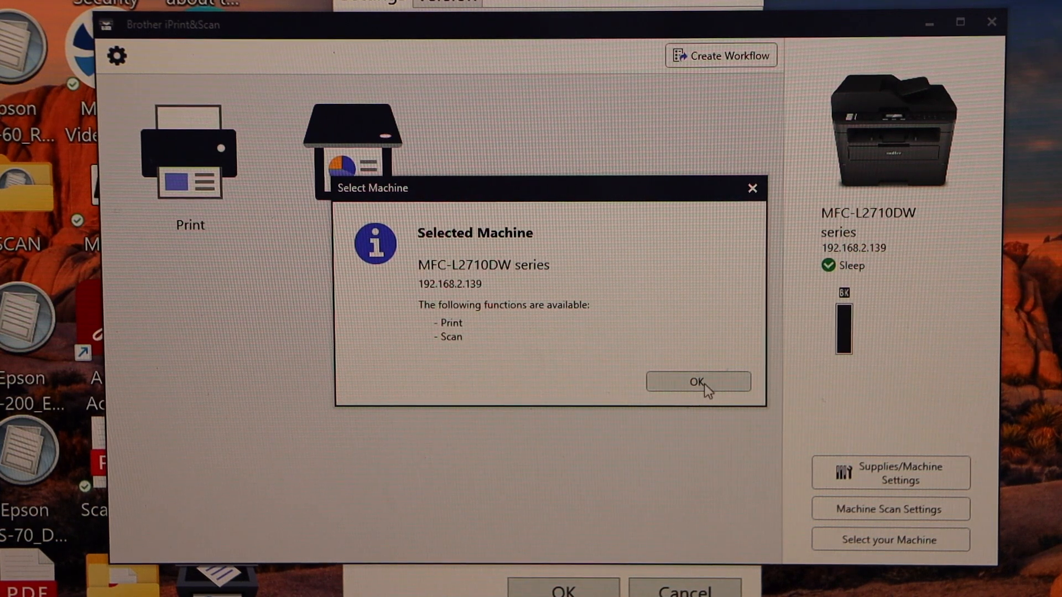
left_click(697, 381)
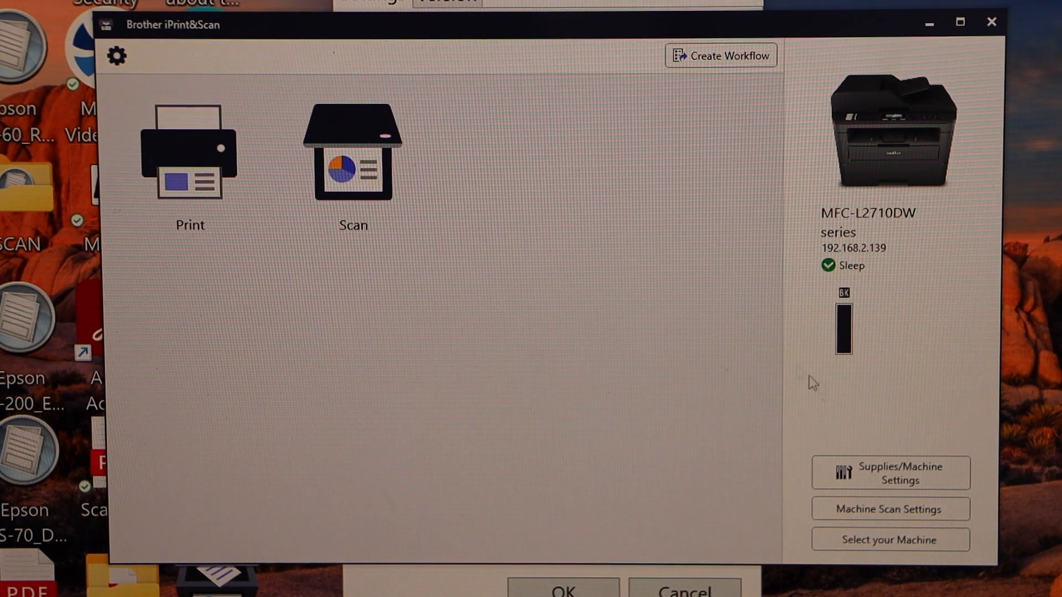
mouse_move(844, 335)
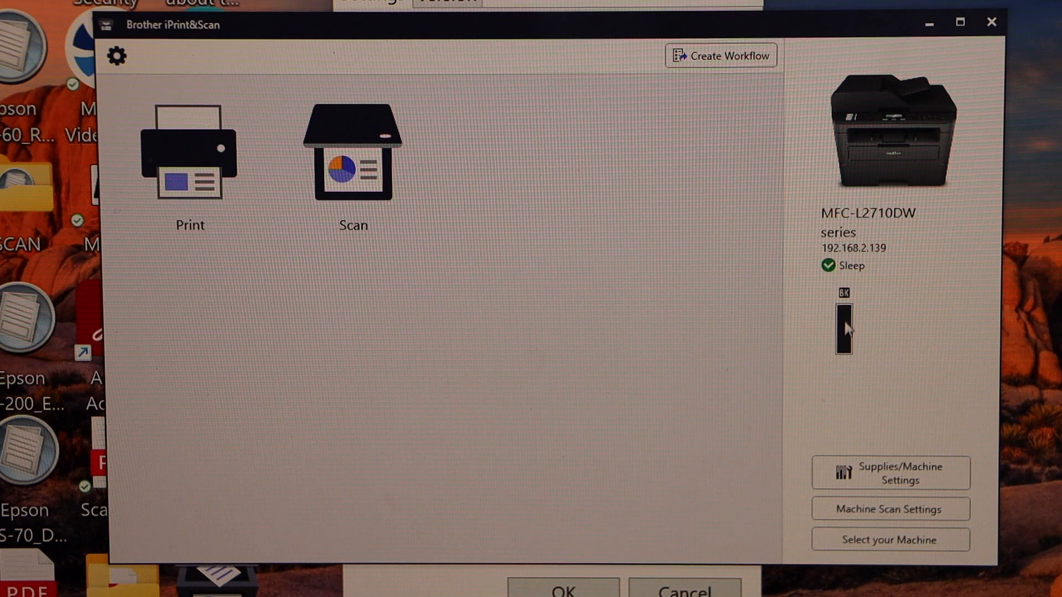
mouse_move(835, 387)
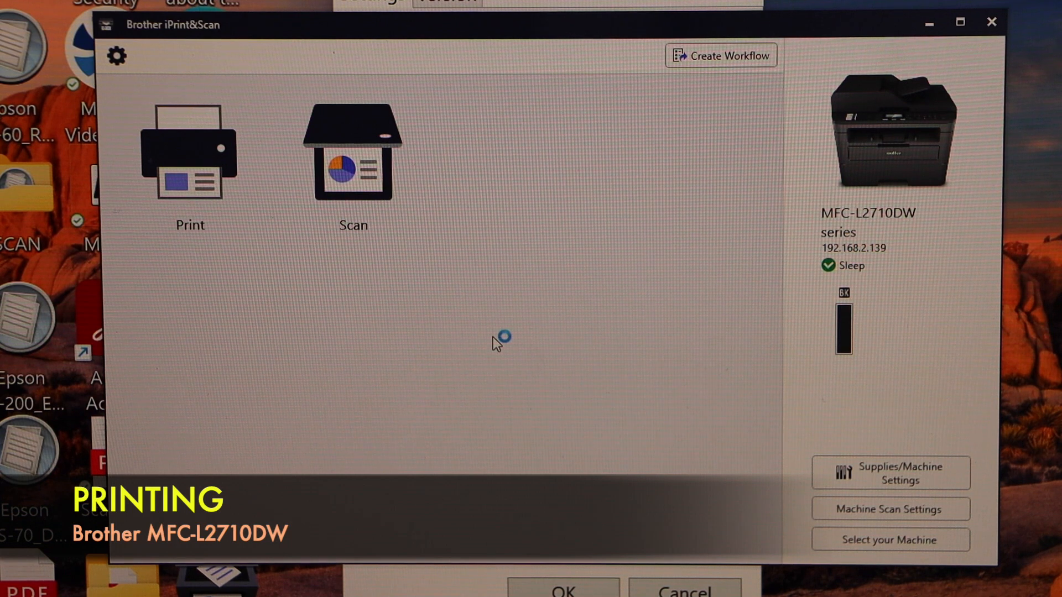
mouse_move(207, 205)
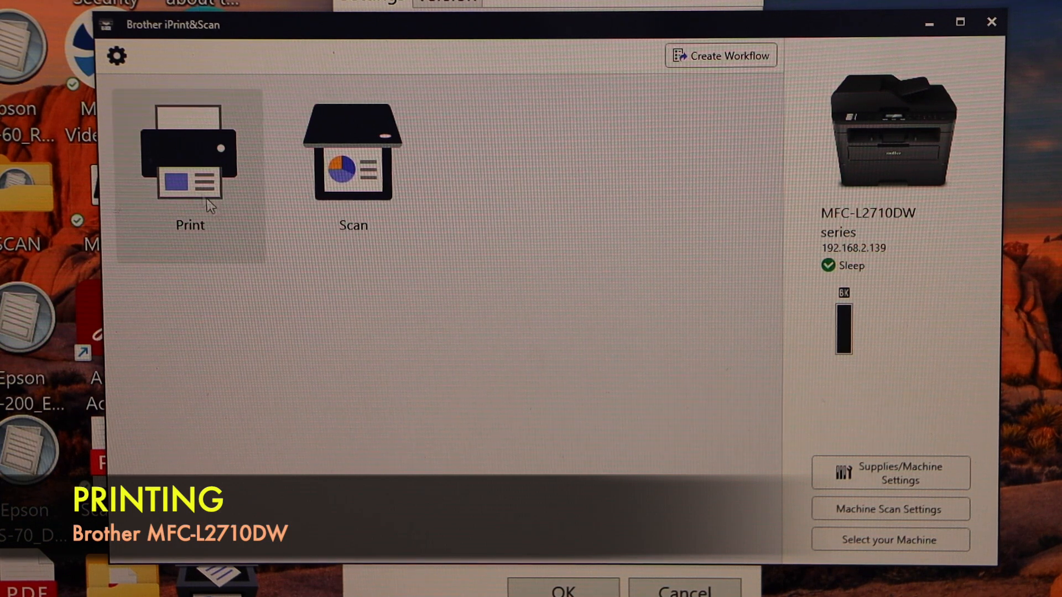
Step: Print Document img20220419_18135354.pdf from Documents and continue to the preview
left_click(189, 160)
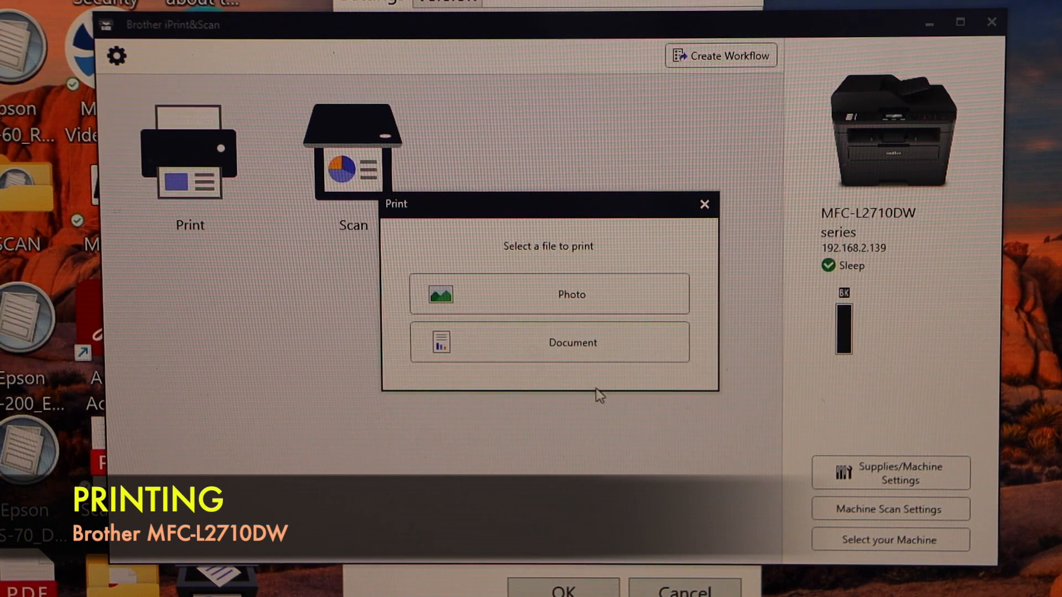
left_click(550, 343)
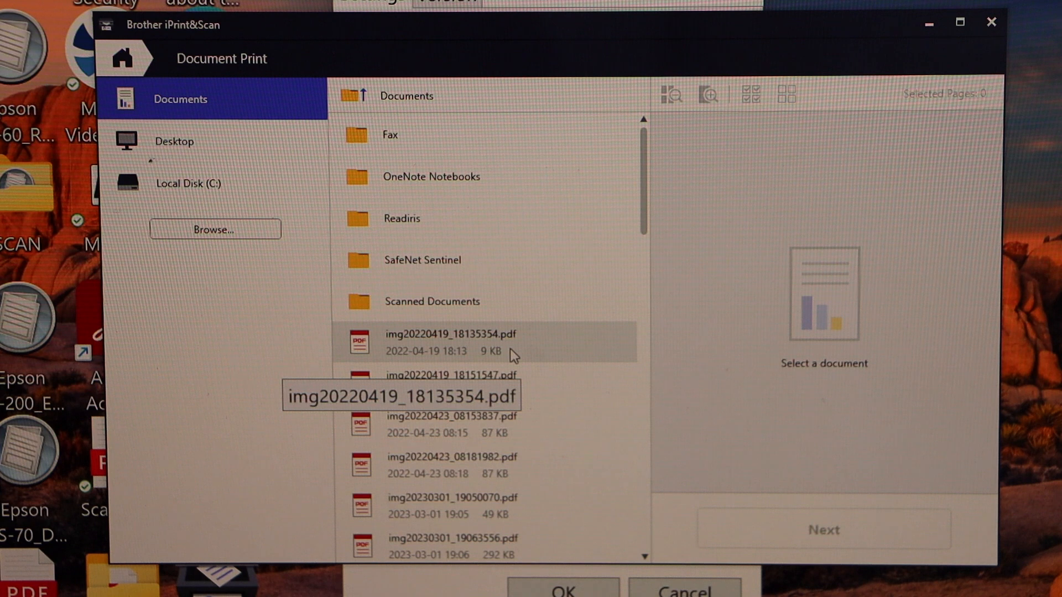
left_click(473, 342)
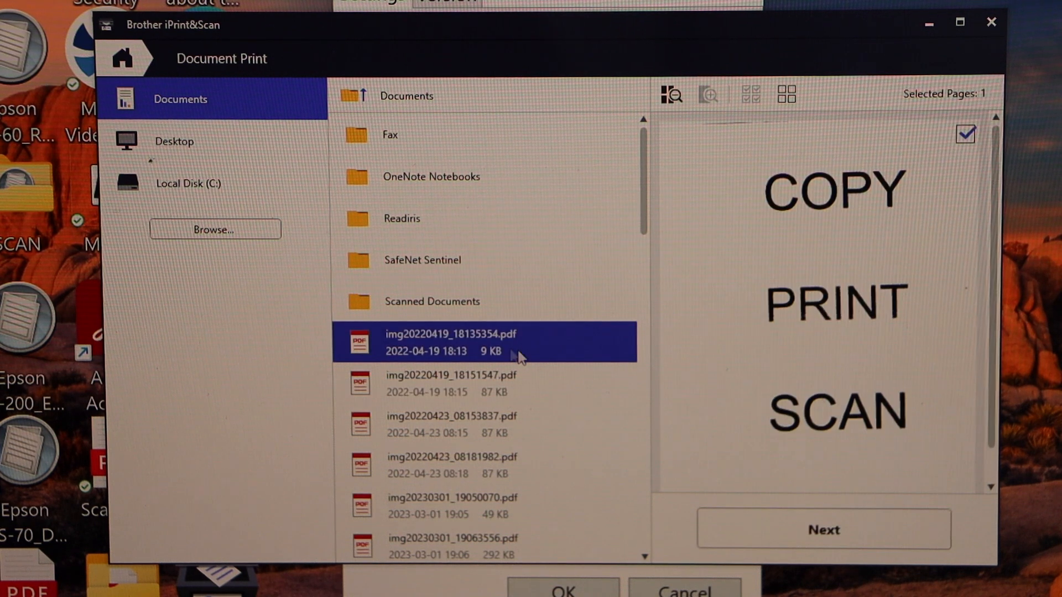
left_click(822, 528)
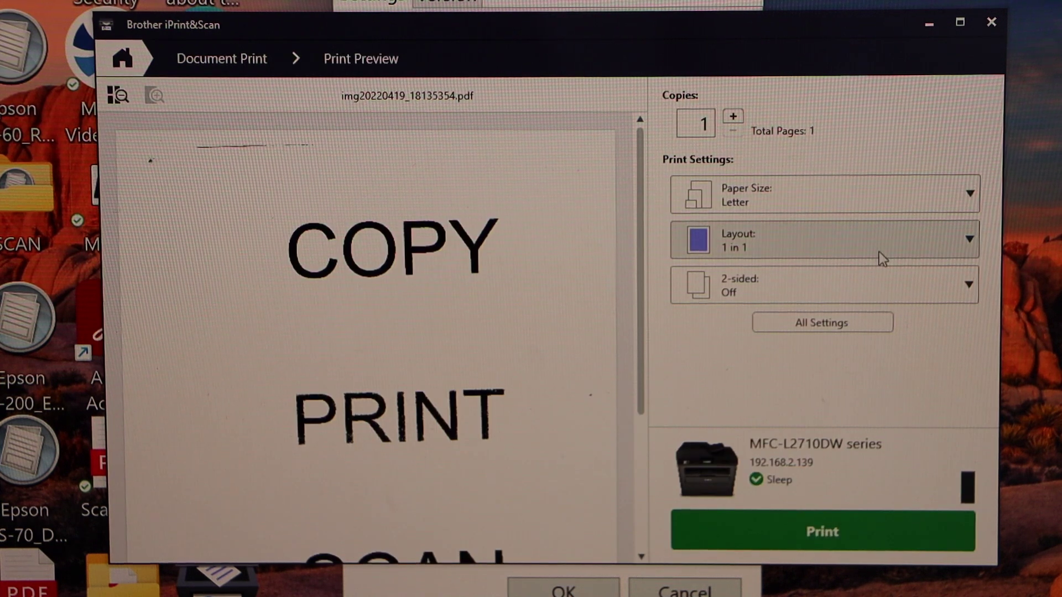
left_click(824, 239)
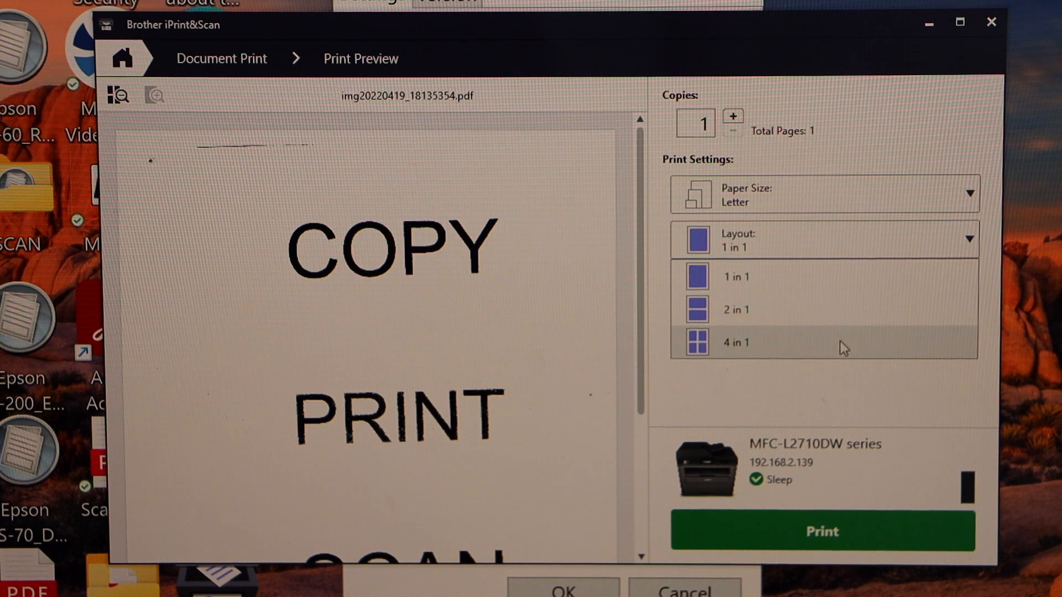
left_click(735, 276)
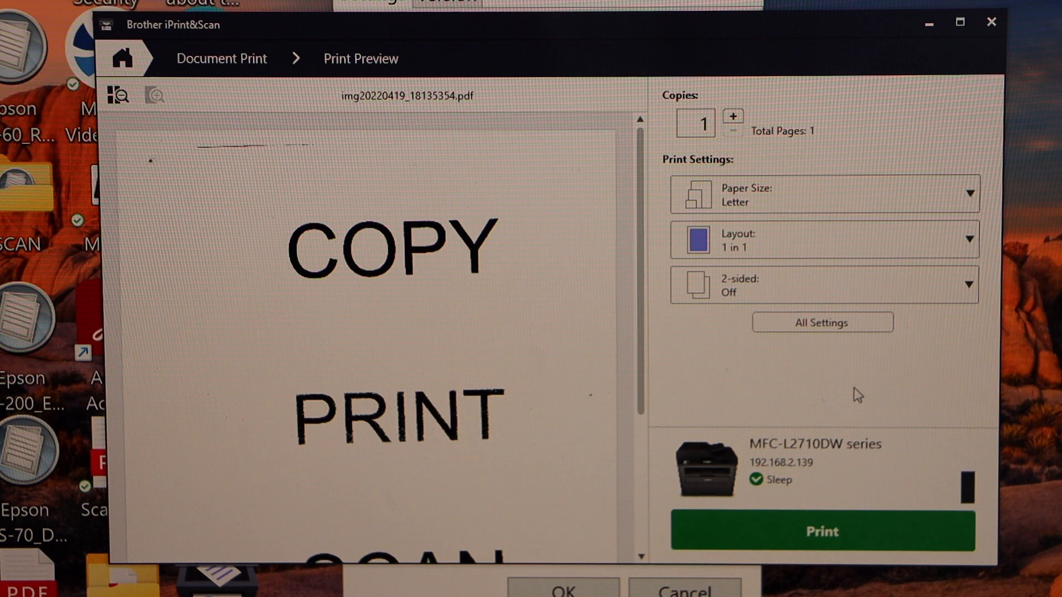
left_click(822, 285)
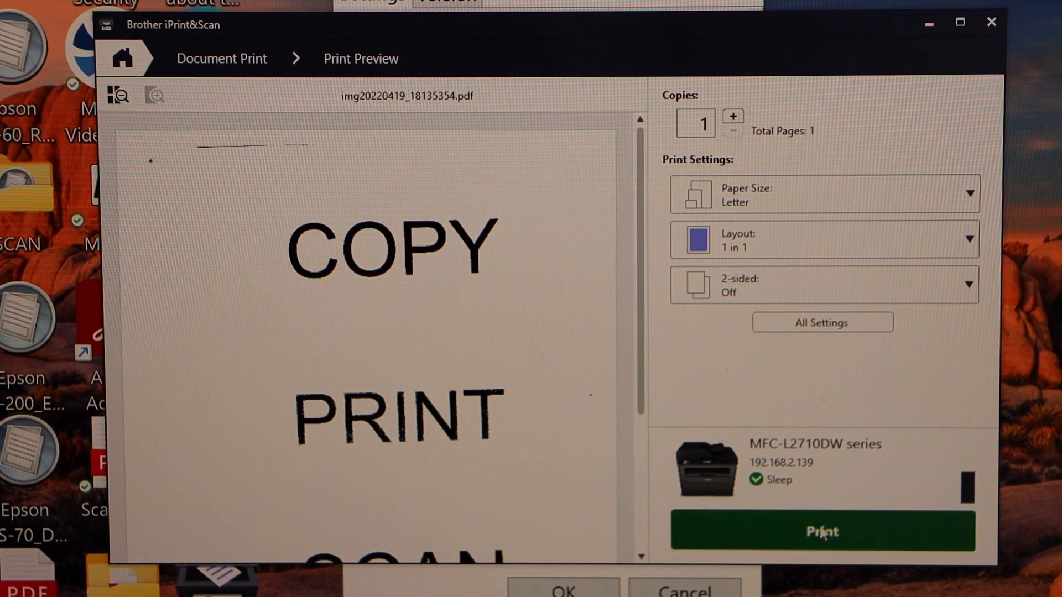
Step: Send the previewed PDF to the MFC-L2710DW with the Print button
left_click(823, 531)
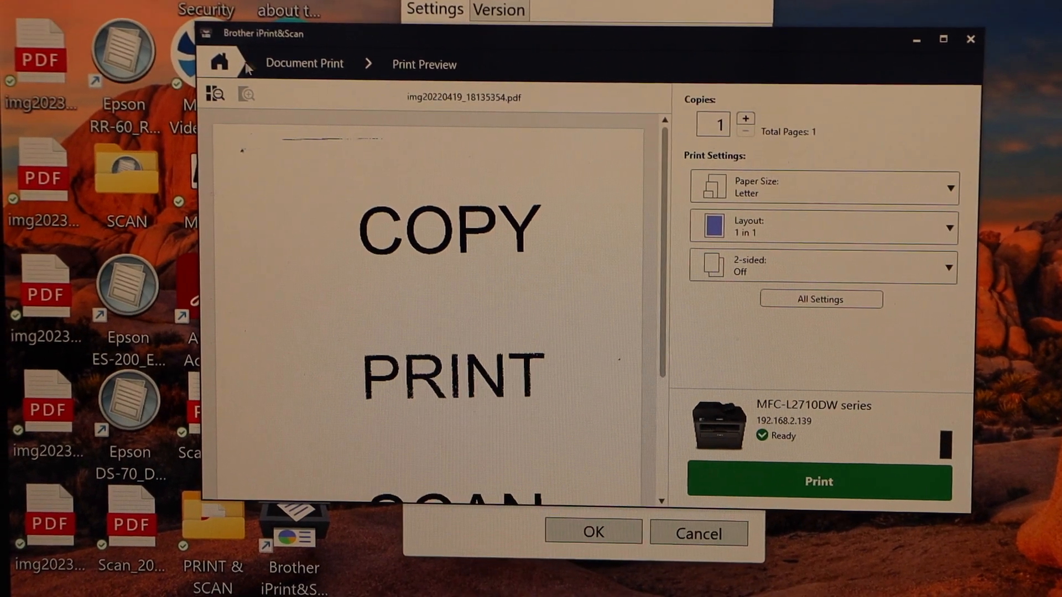
Step: Return to the Home screen and open Scan
left_click(219, 59)
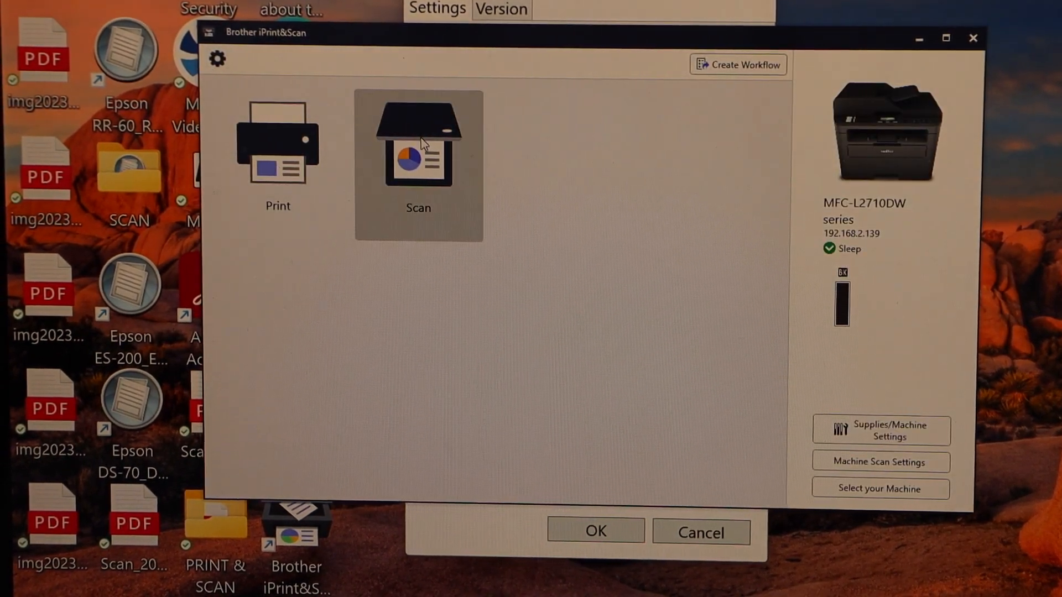
left_click(419, 155)
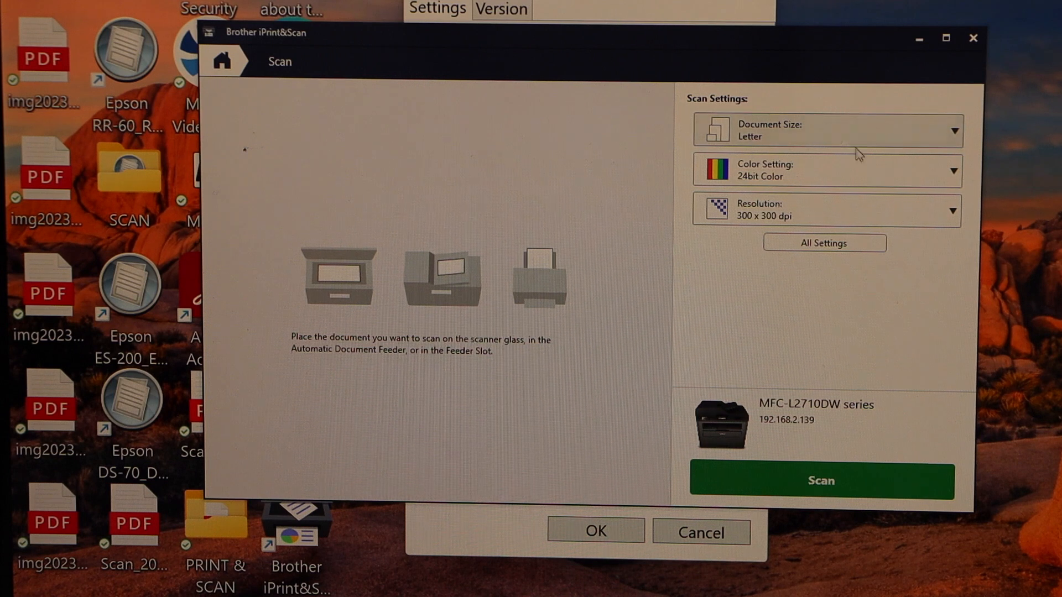